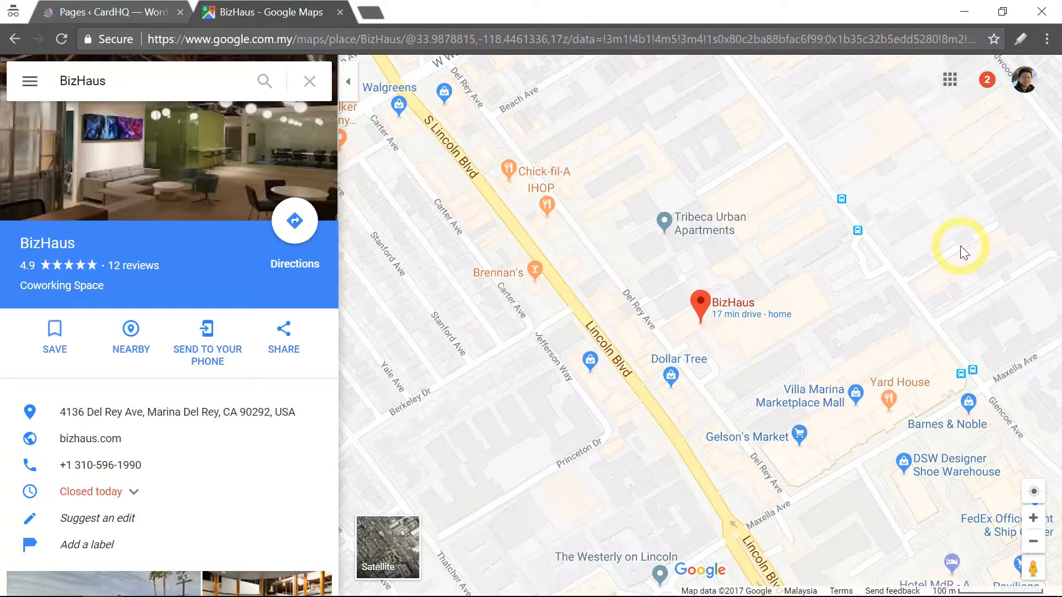
pyautogui.moveTo(98, 165)
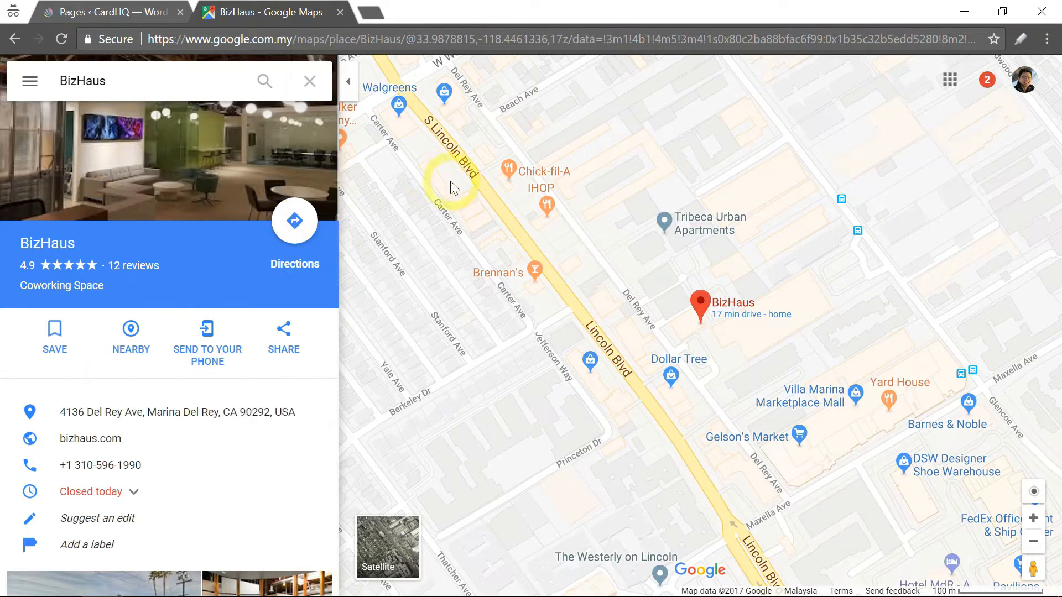
pyautogui.moveTo(906, 184)
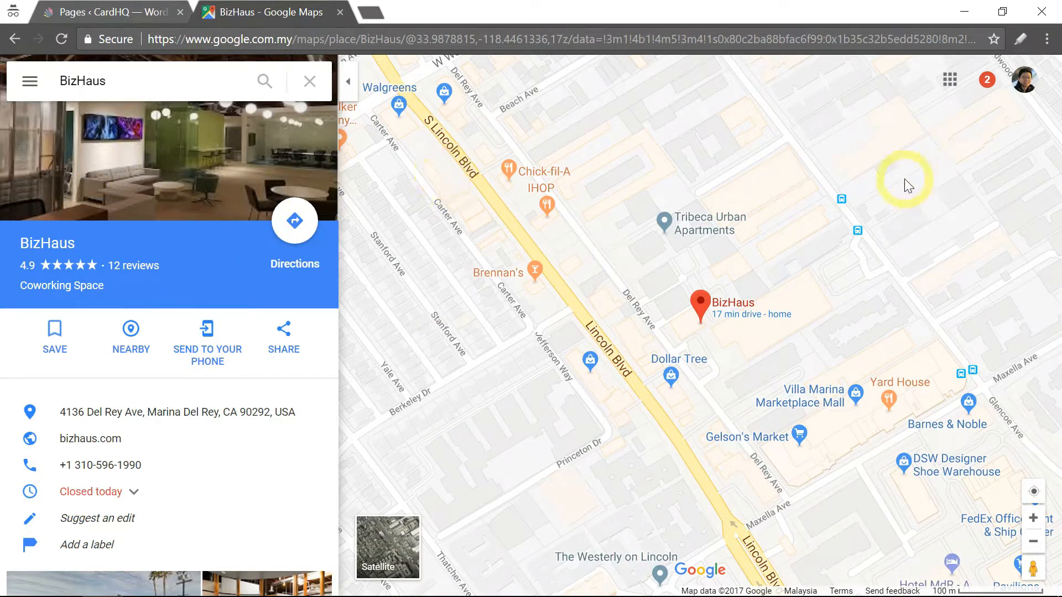
pyautogui.moveTo(282, 357)
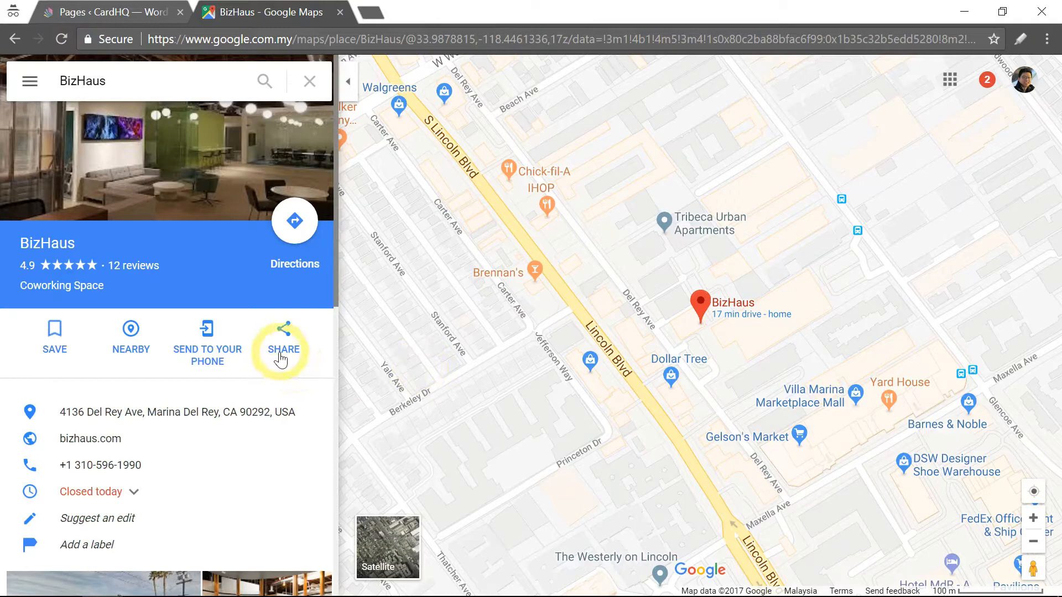
# Copy the Small-size BizHaus embed iframe code from Google Maps' Share dialog and return to WordPress
pyautogui.click(284, 336)
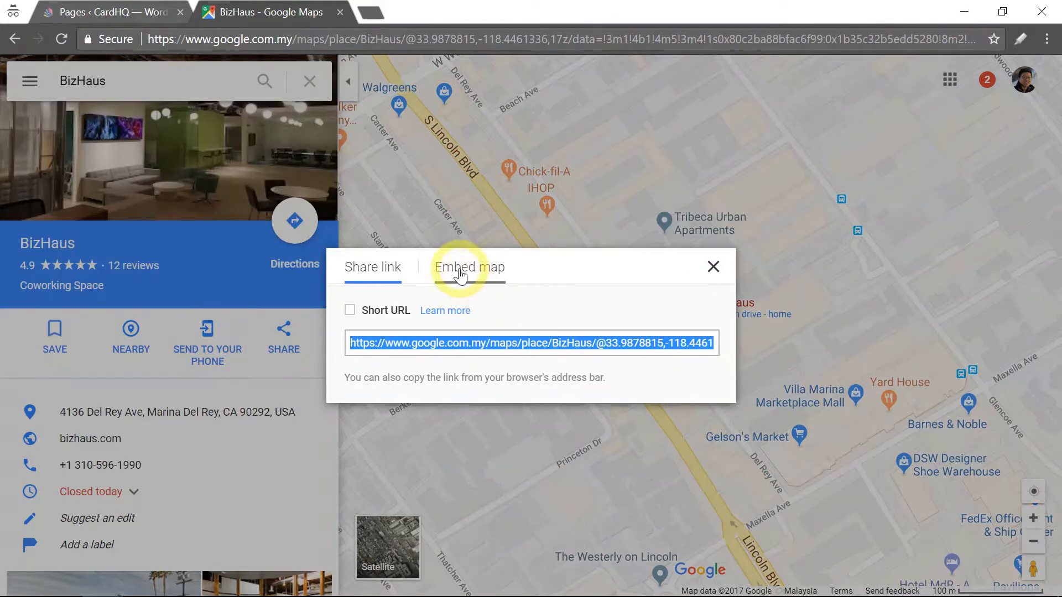
pyautogui.click(469, 266)
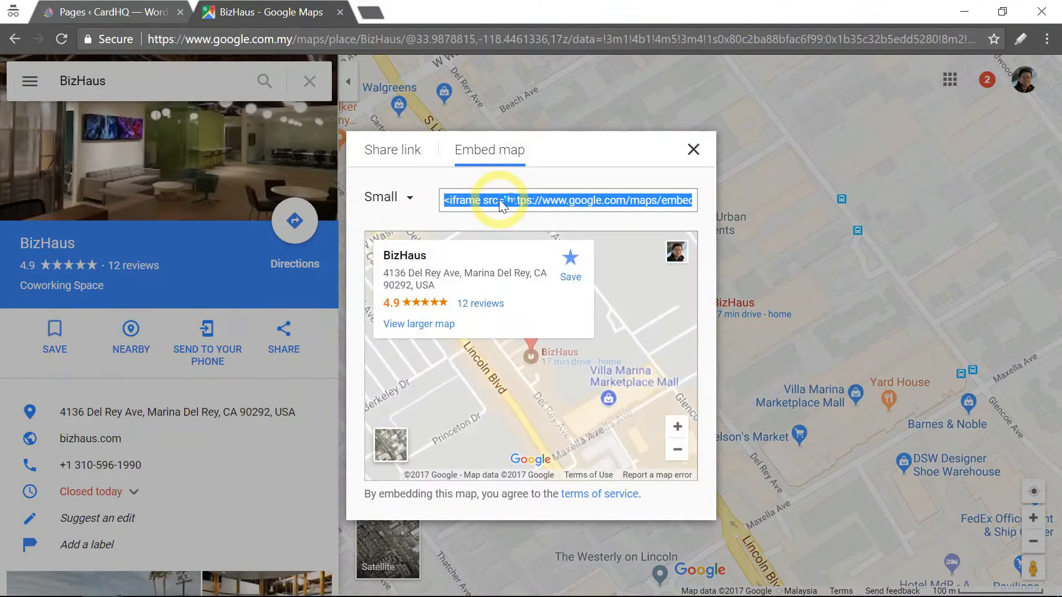
pyautogui.rightClick(500, 200)
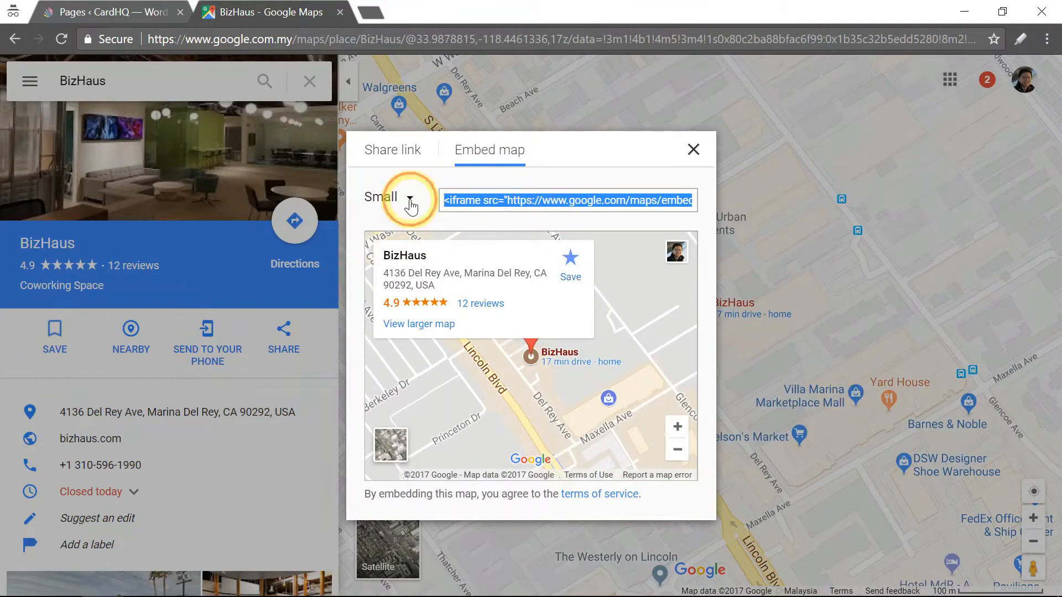
pyautogui.click(409, 200)
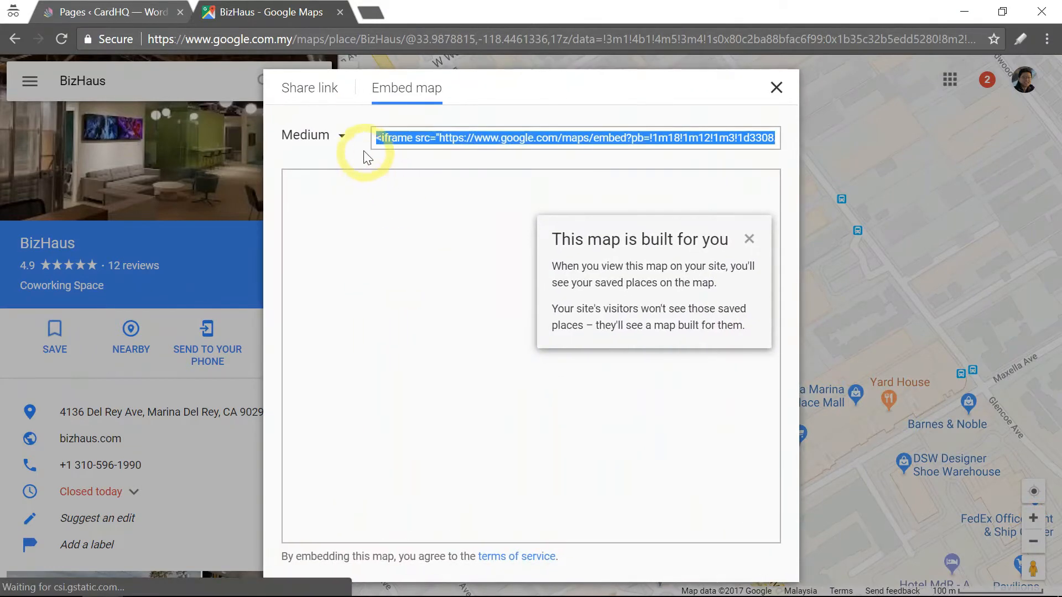
pyautogui.click(312, 135)
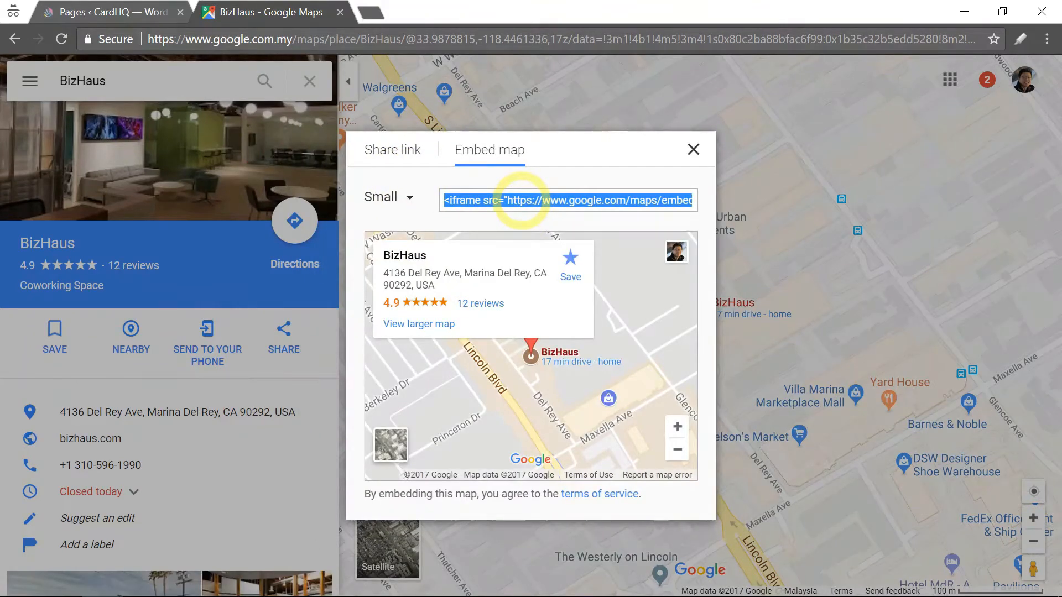
pyautogui.click(108, 11)
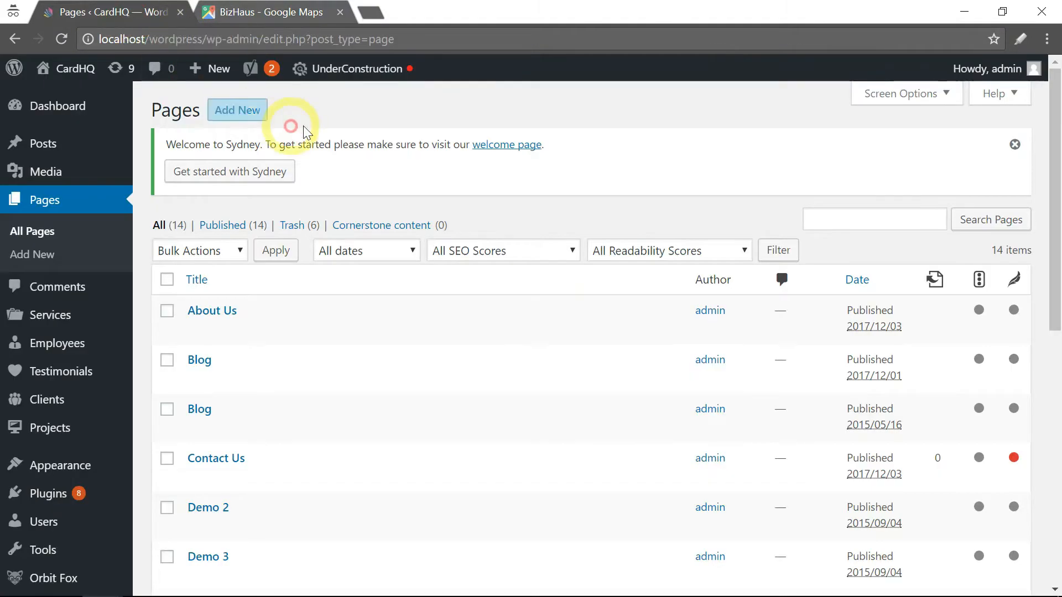
pyautogui.moveTo(376, 121)
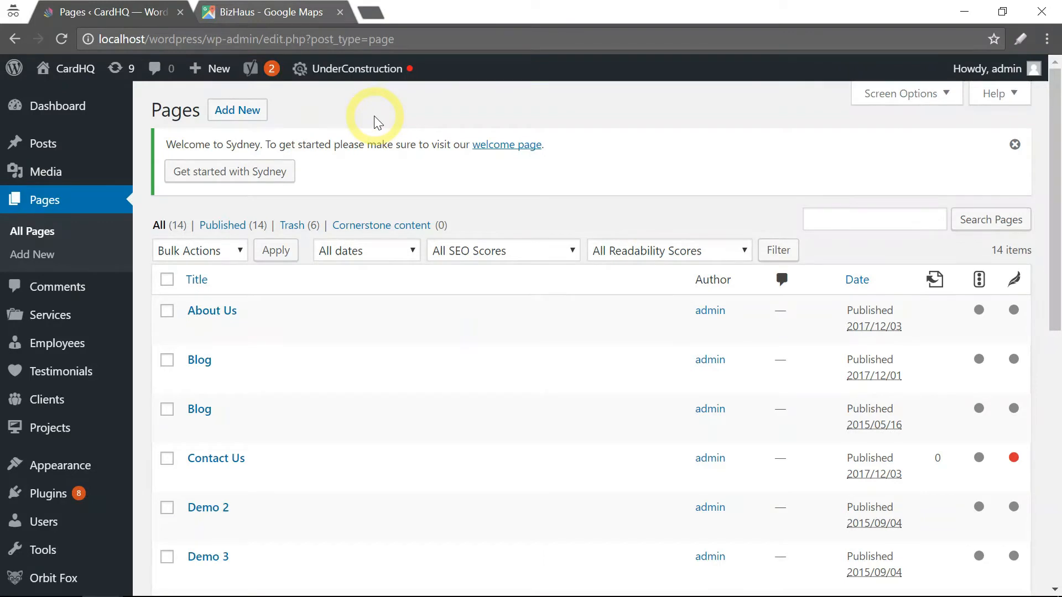
pyautogui.moveTo(264, 155)
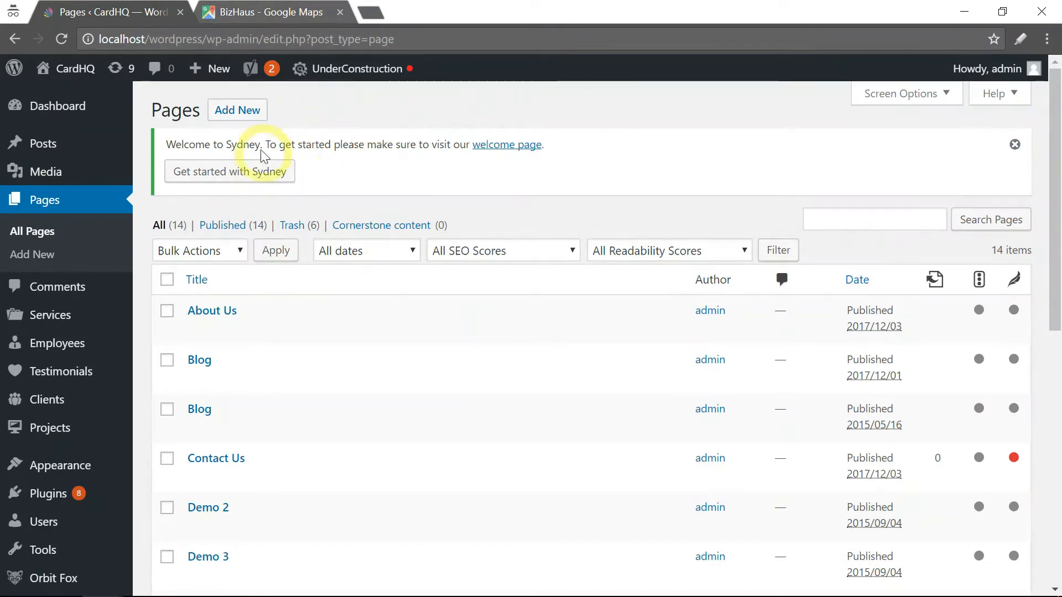
# Open the Contact Us page from the Pages list in the editor
pyautogui.scroll(-3)
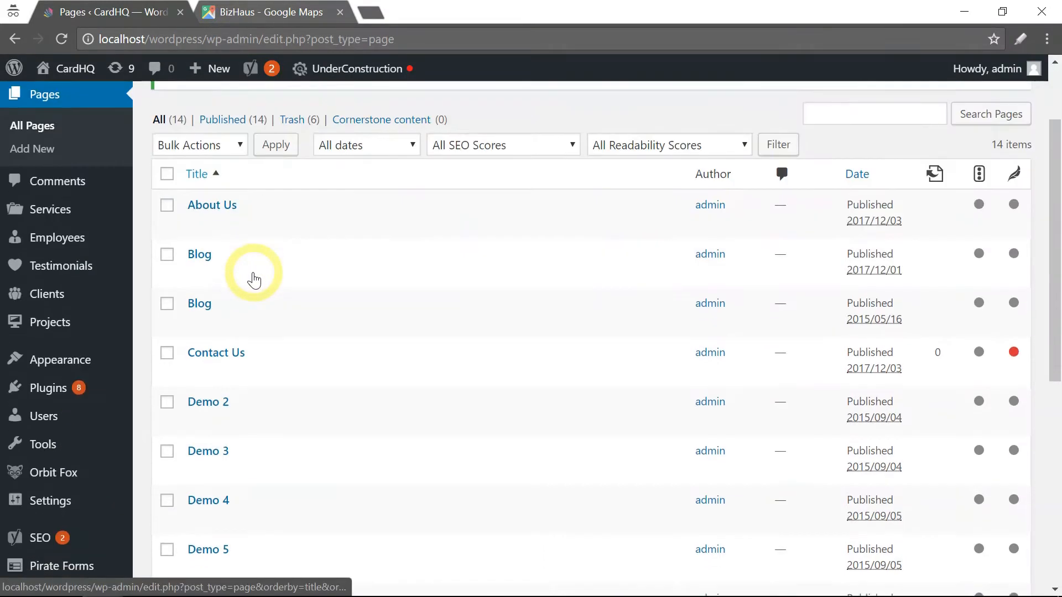
pyautogui.moveTo(215, 347)
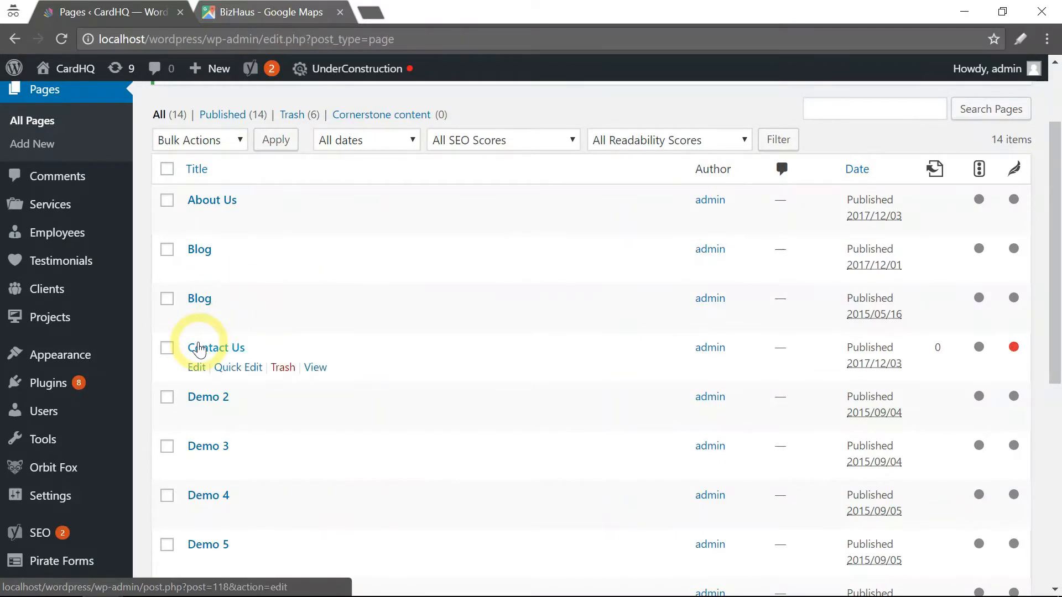
pyautogui.moveTo(213, 348)
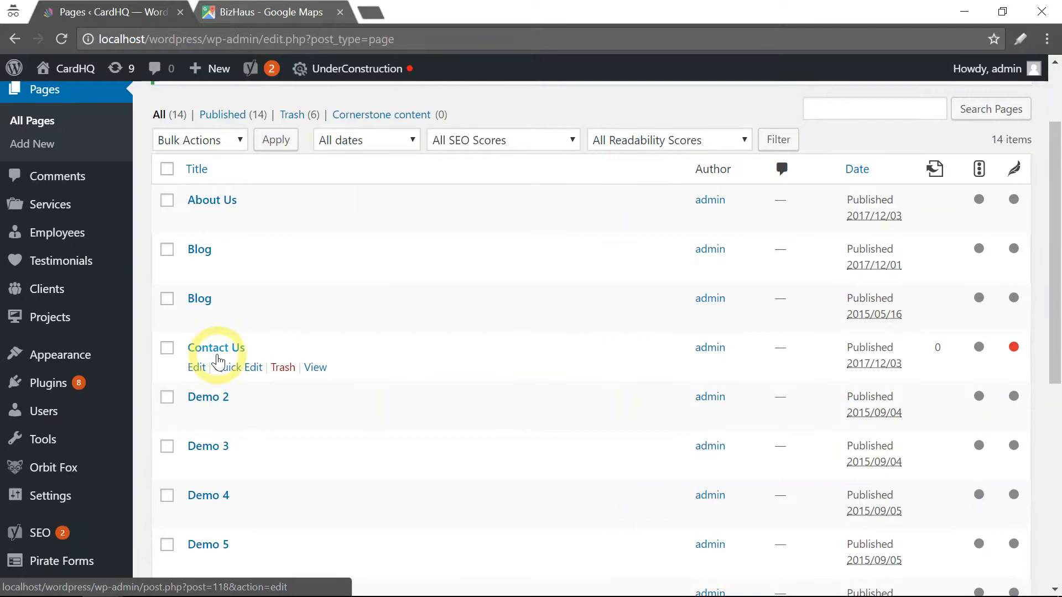
pyautogui.moveTo(197, 376)
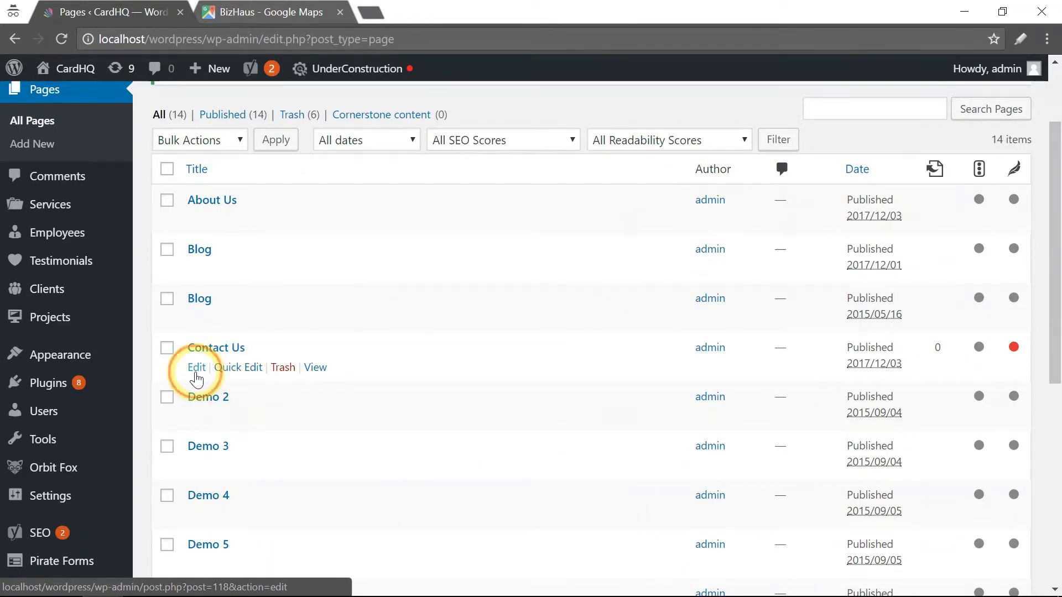
pyautogui.click(196, 368)
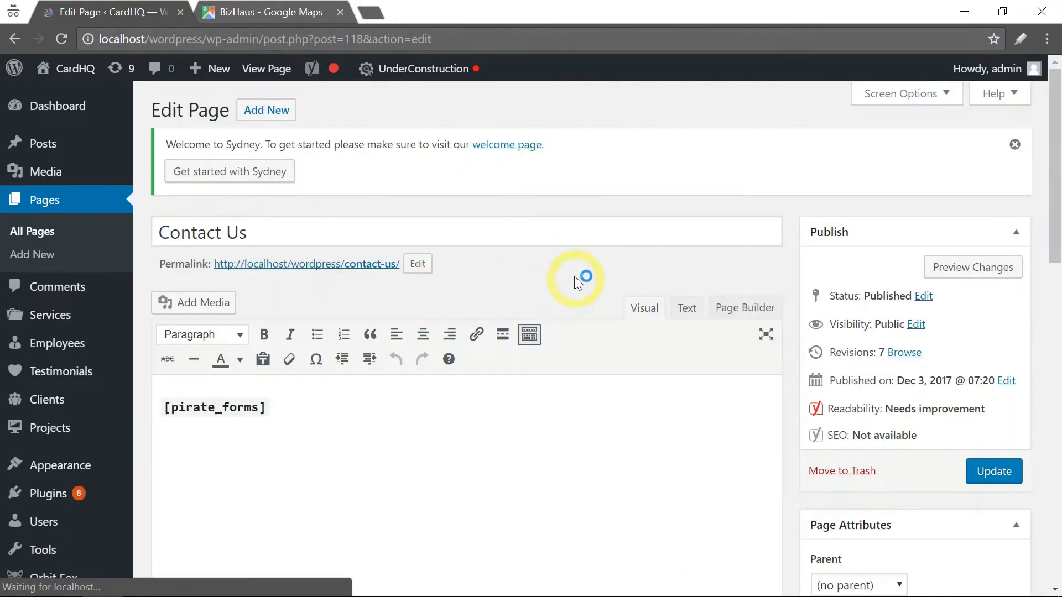
# Paste the BizHaus iframe code under the pirate_forms shortcode in Text view, then check it in Visual view
pyautogui.scroll(-3)
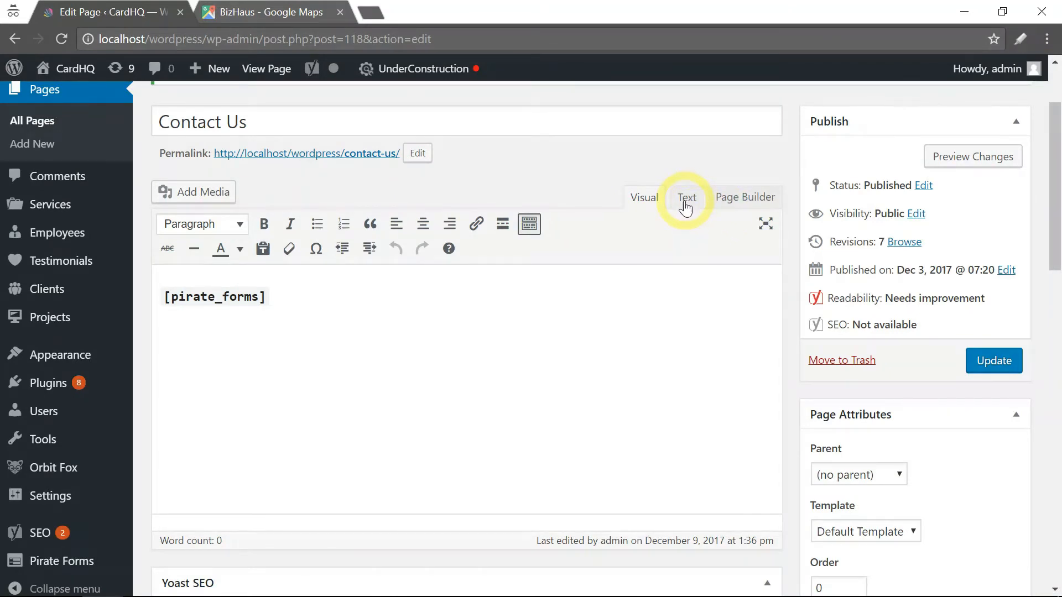
pyautogui.click(686, 197)
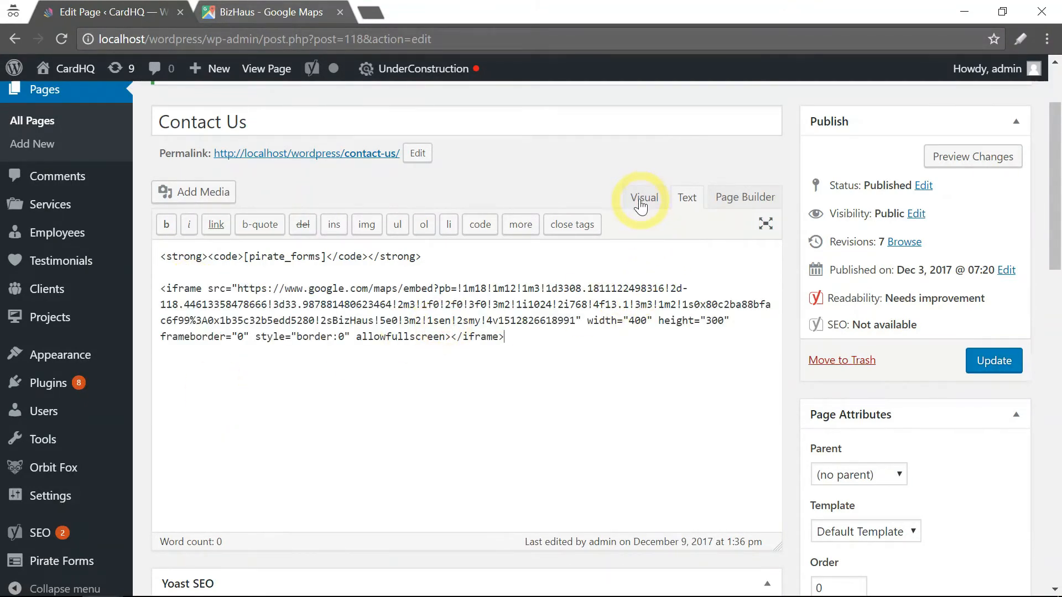
pyautogui.click(641, 197)
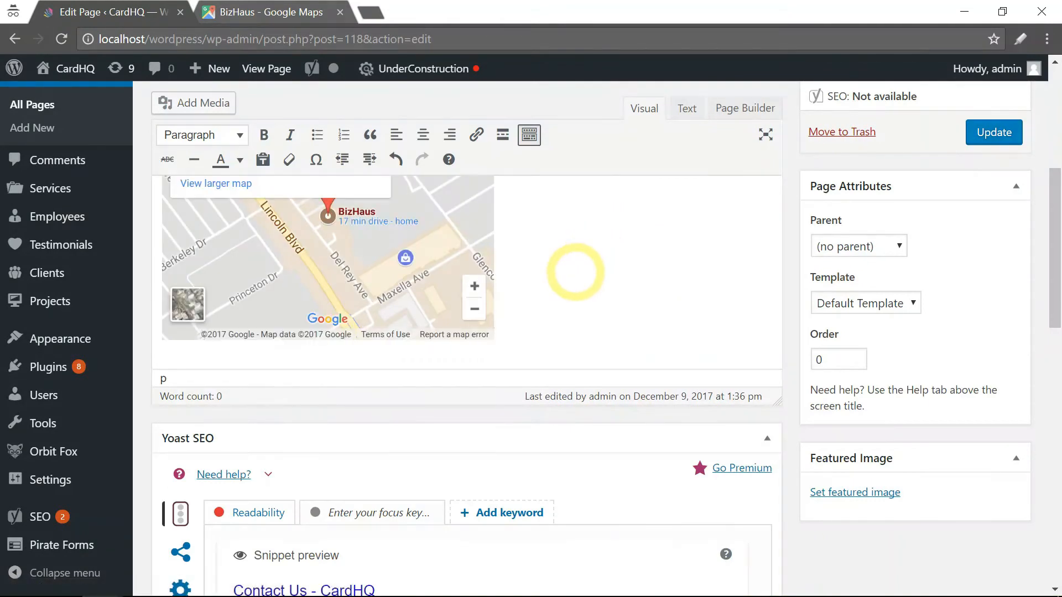
pyautogui.scroll(3)
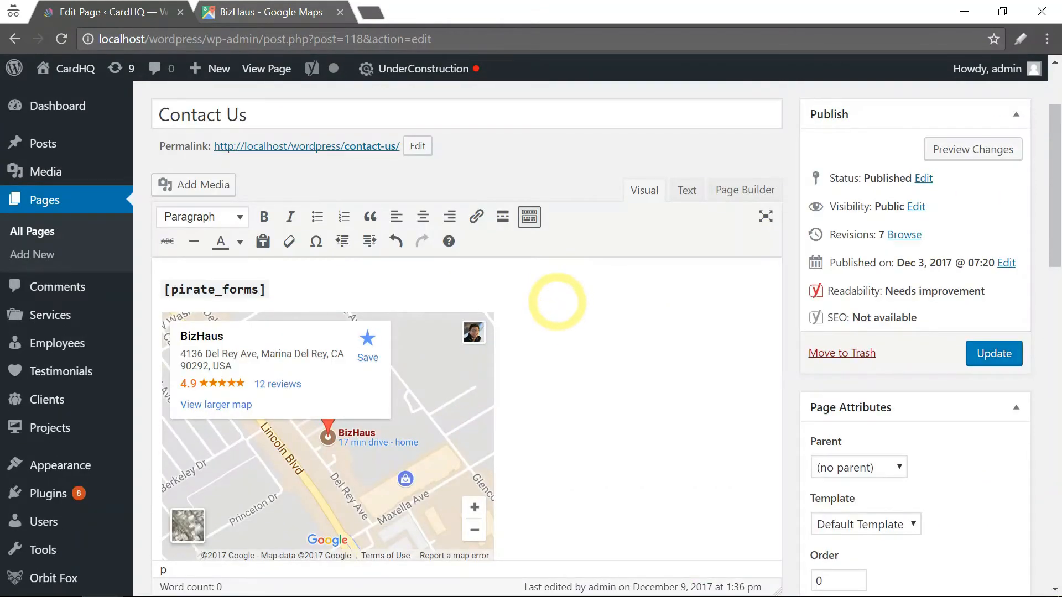
pyautogui.moveTo(757, 280)
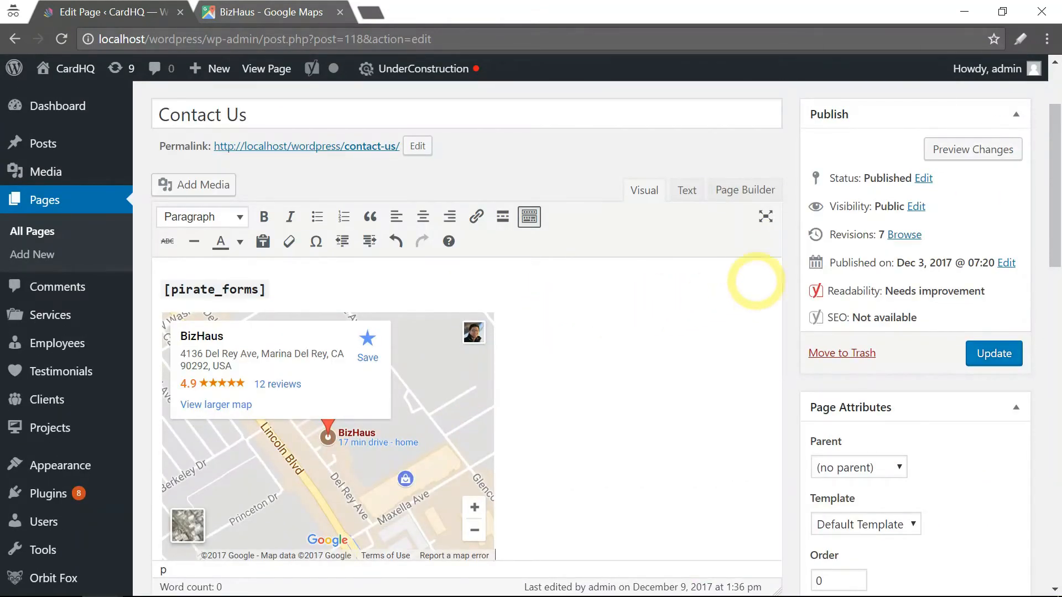
# Preview the Contact Us page and check the BizHaus map renders below the contact form
pyautogui.click(972, 150)
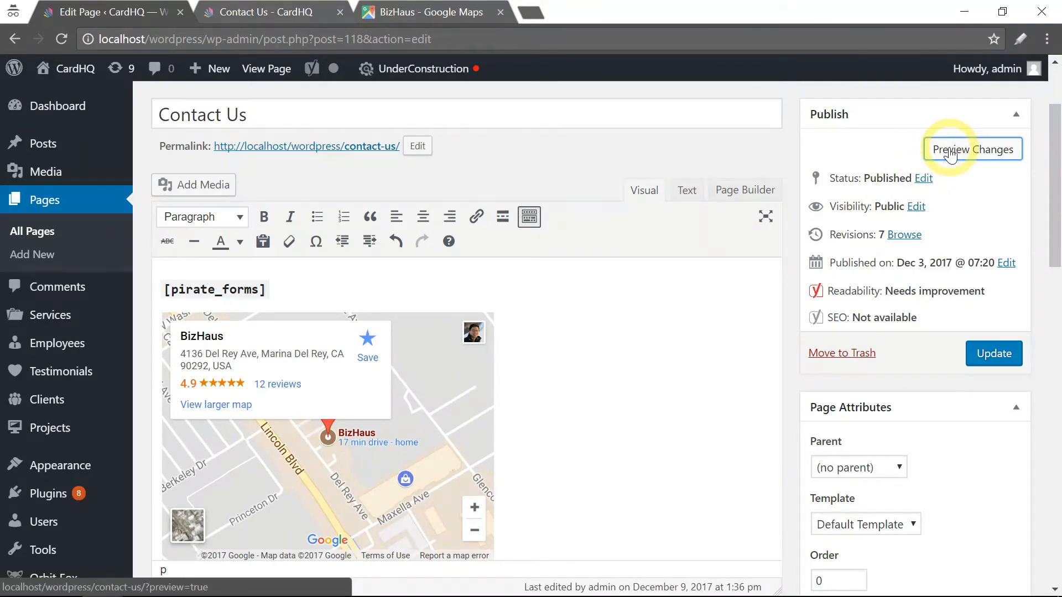
pyautogui.click(971, 149)
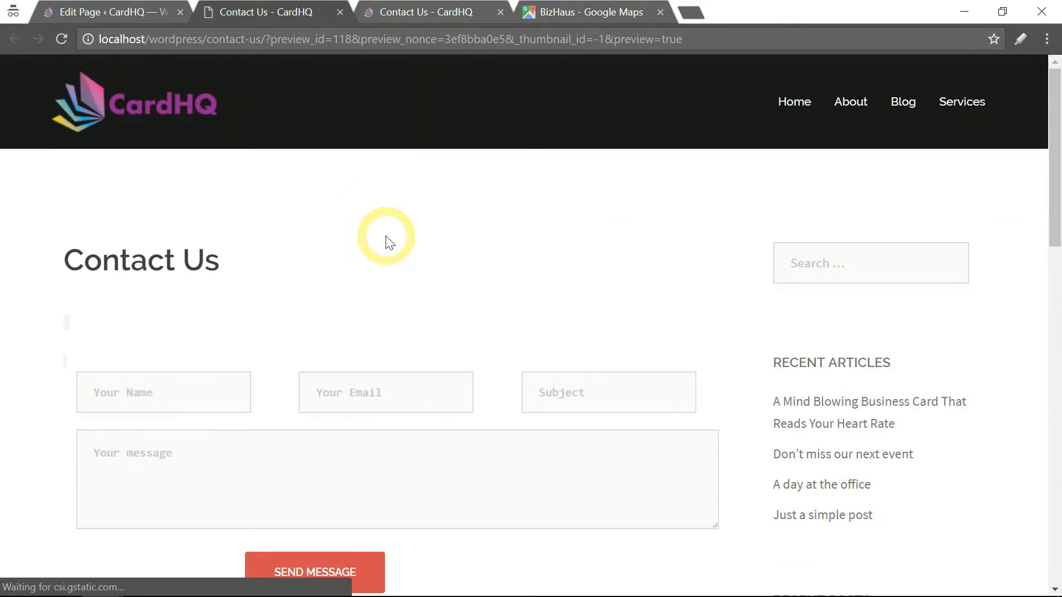
pyautogui.scroll(-3)
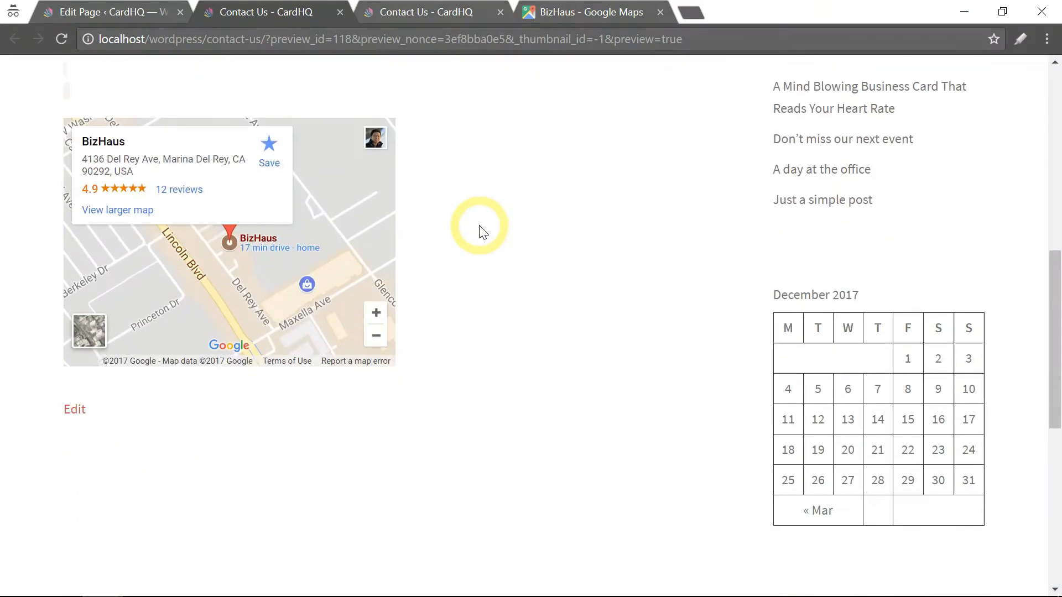
pyautogui.moveTo(363, 132)
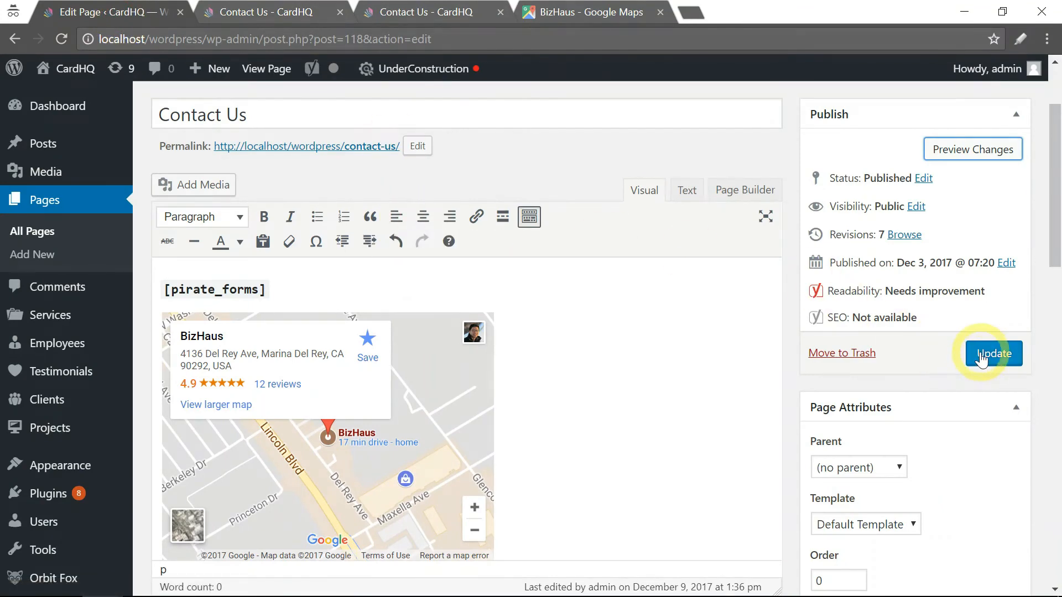
# Update the Contact Us page and view the live page with the map below the form
pyautogui.click(993, 353)
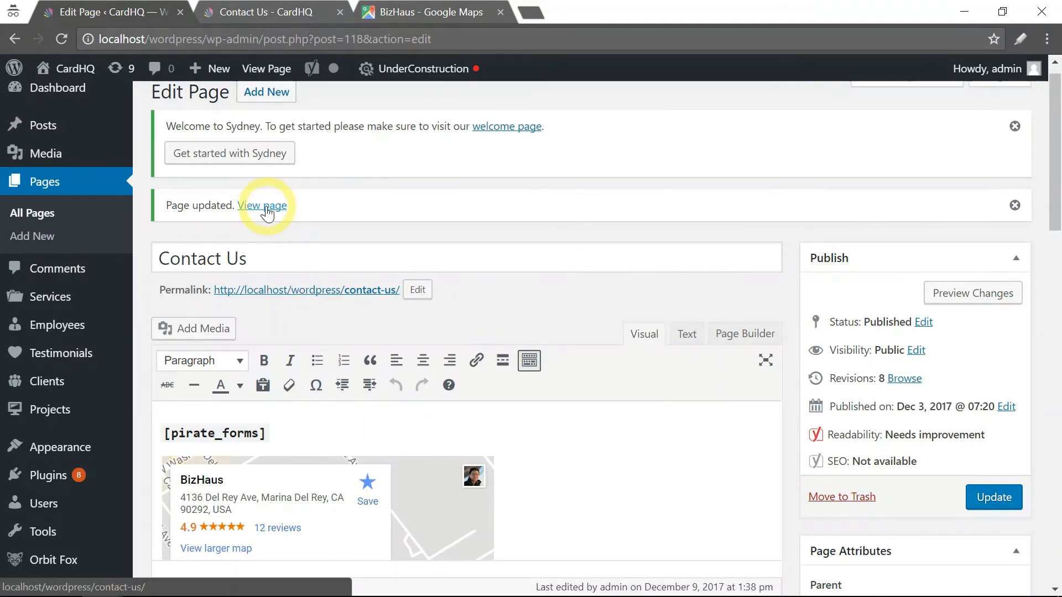
pyautogui.click(261, 206)
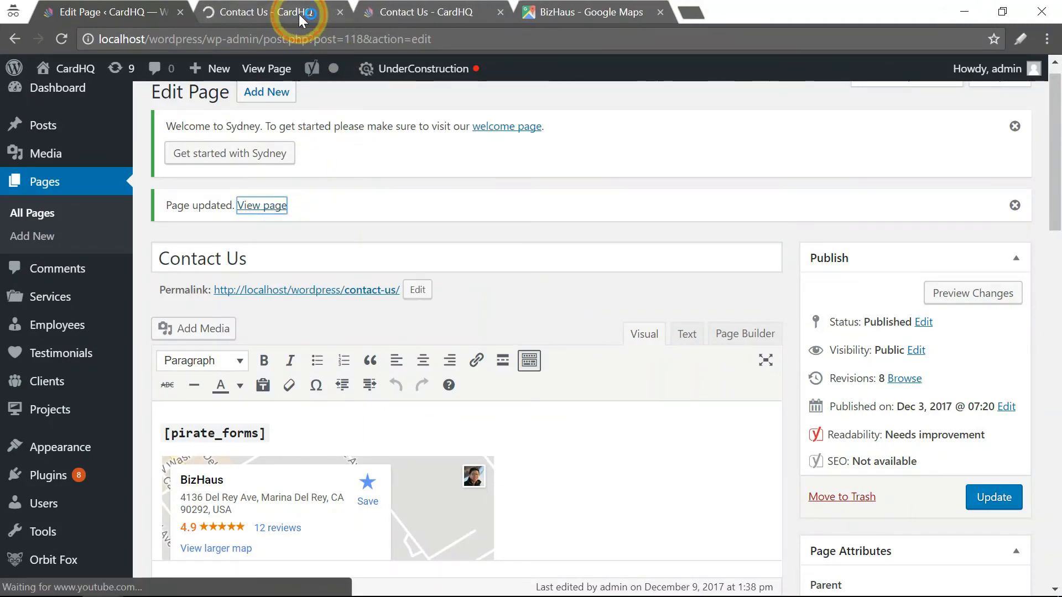
pyautogui.click(264, 11)
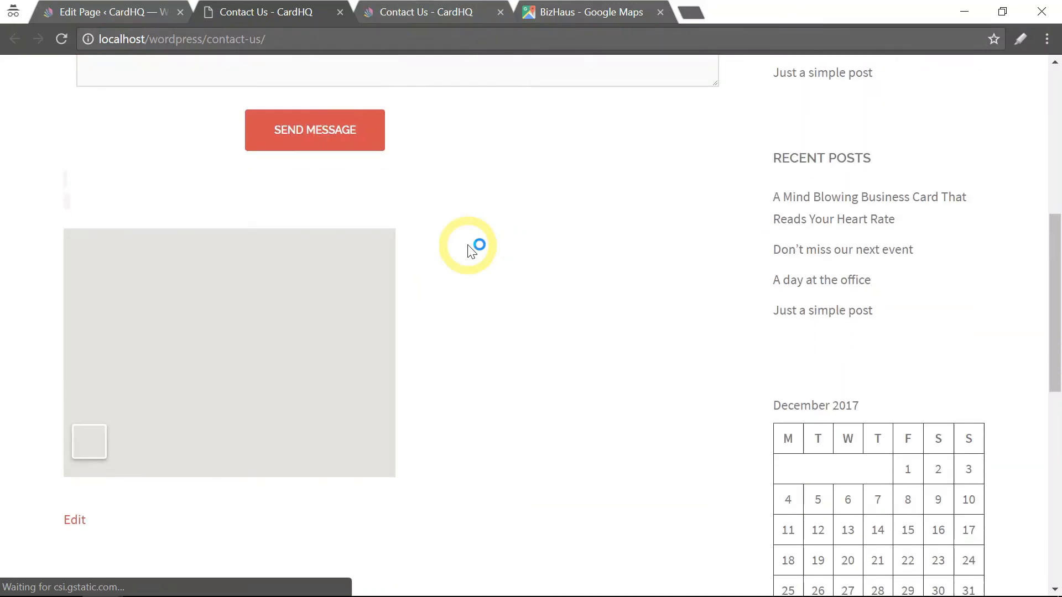